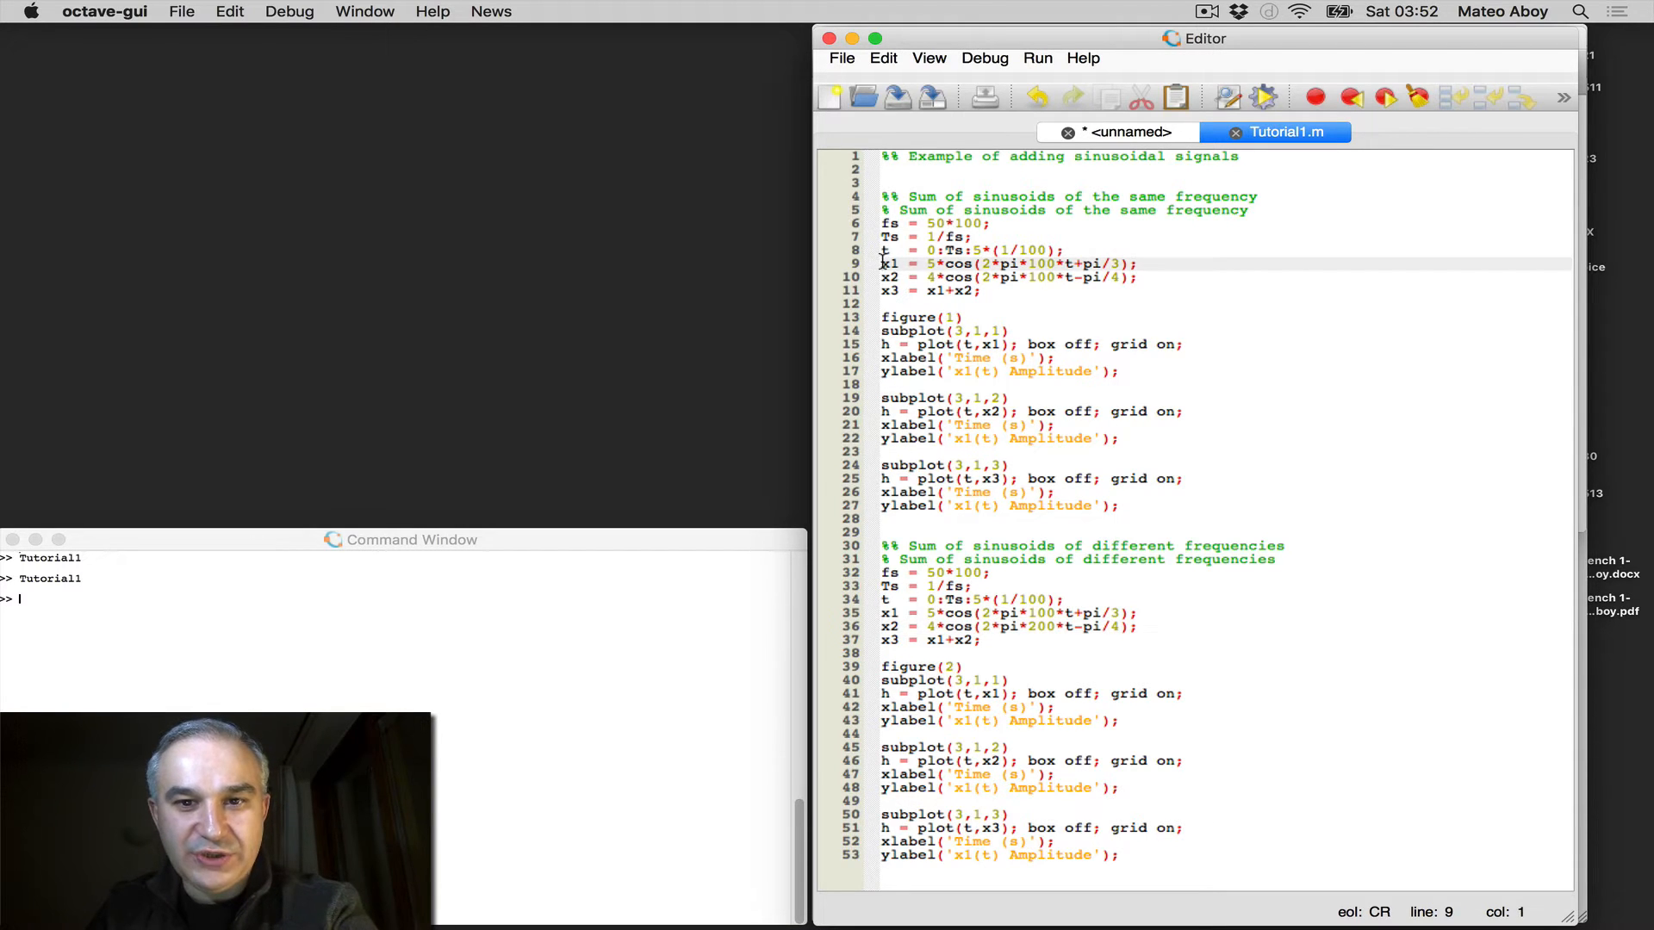
Highlight the sampling rate 50 on the fs line of Tutorial1.
click(892, 277)
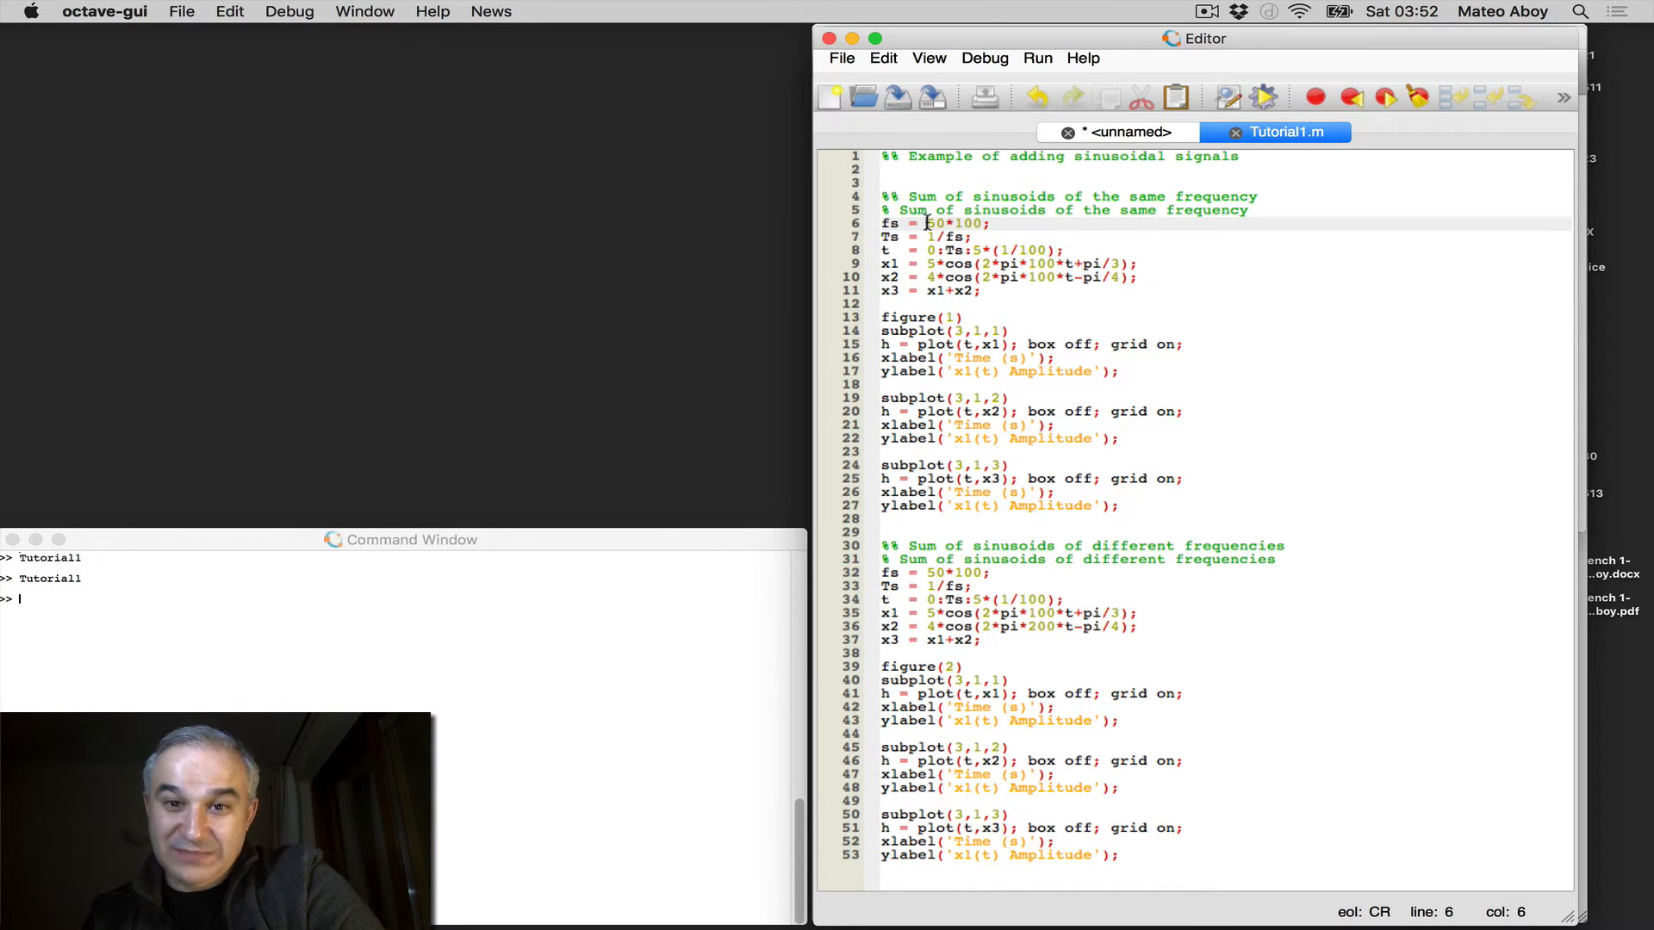
double_click(929, 223)
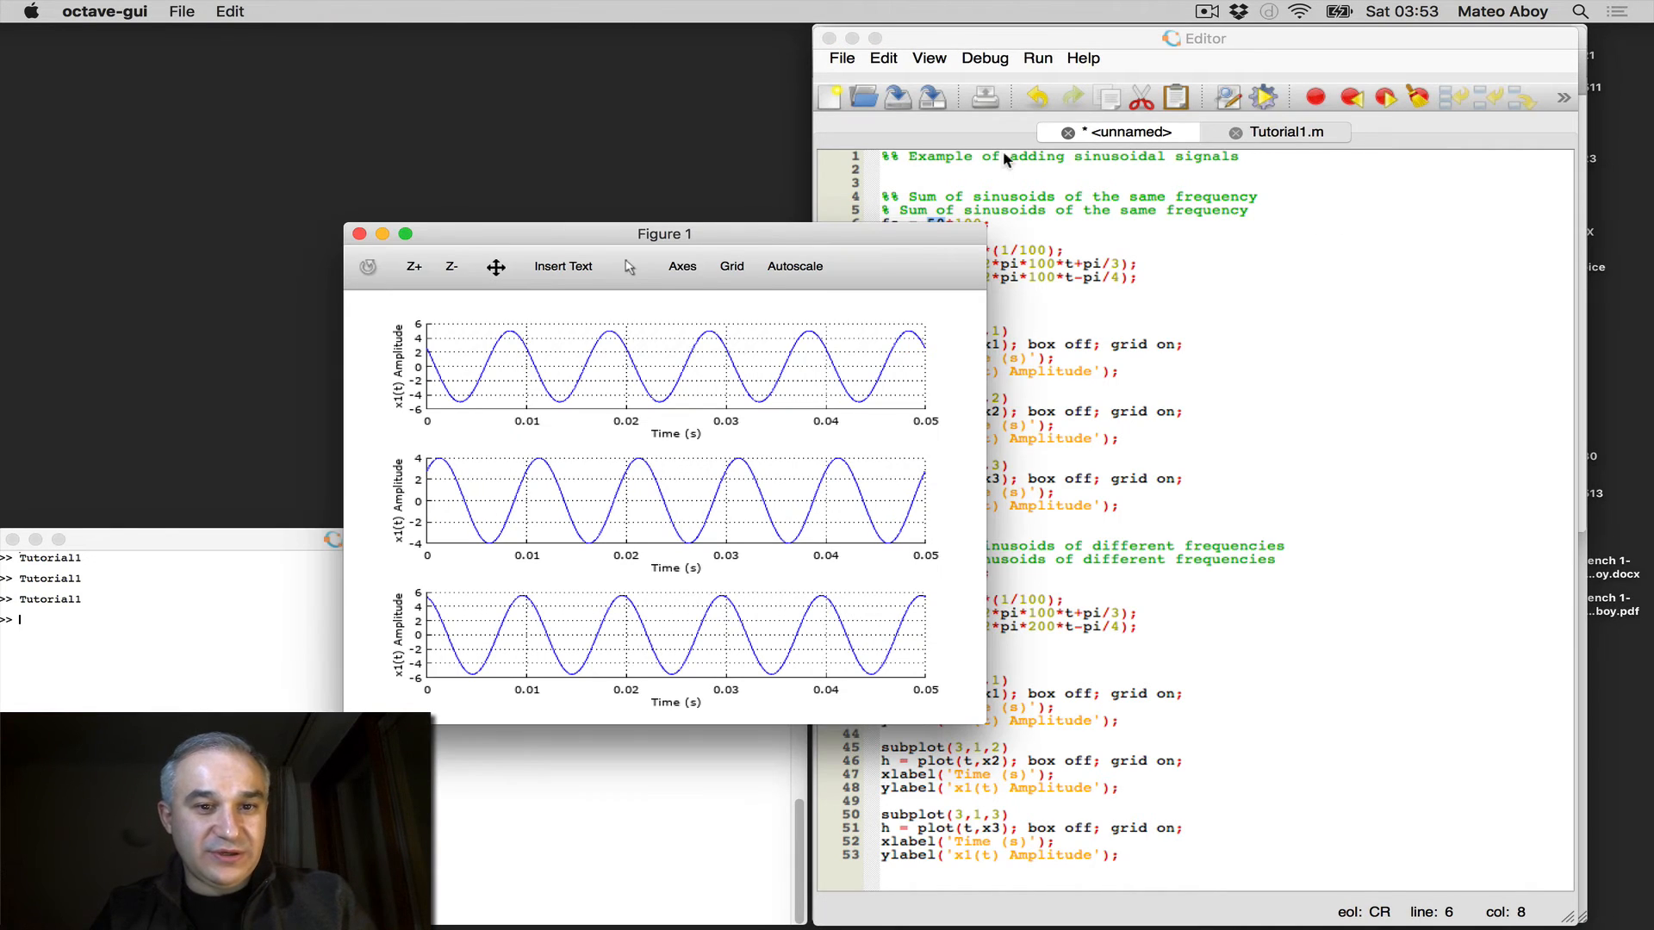
Move Figure 1 to the upper left and widen it.
drag(664, 233, 370, 35)
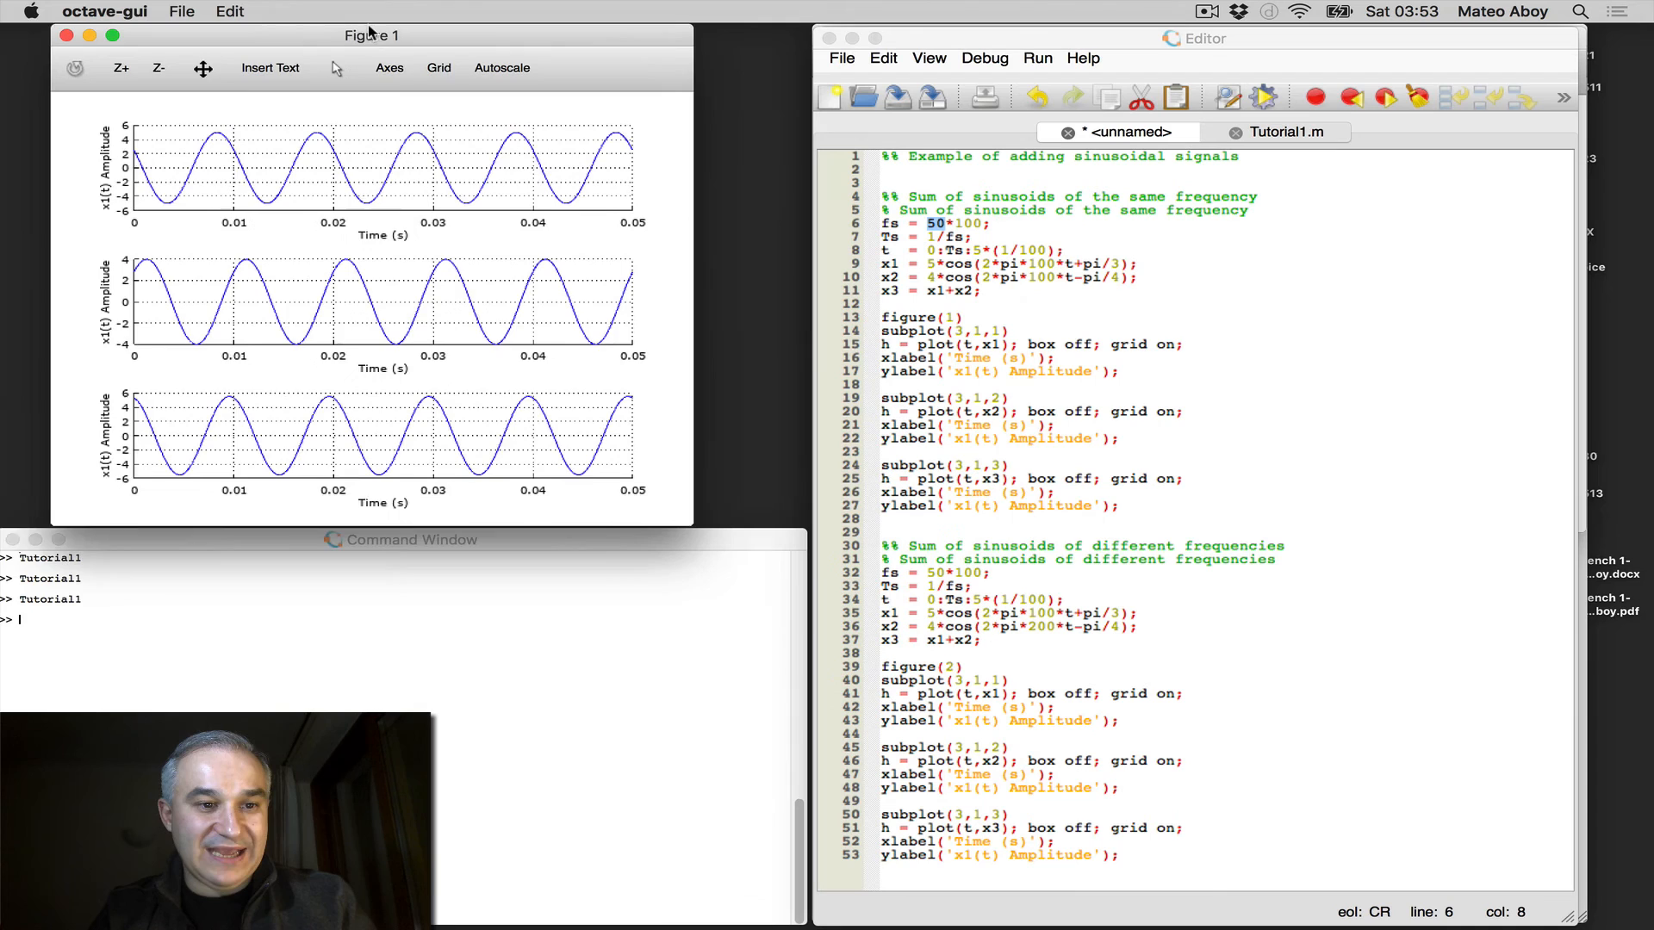
drag(370, 35, 331, 35)
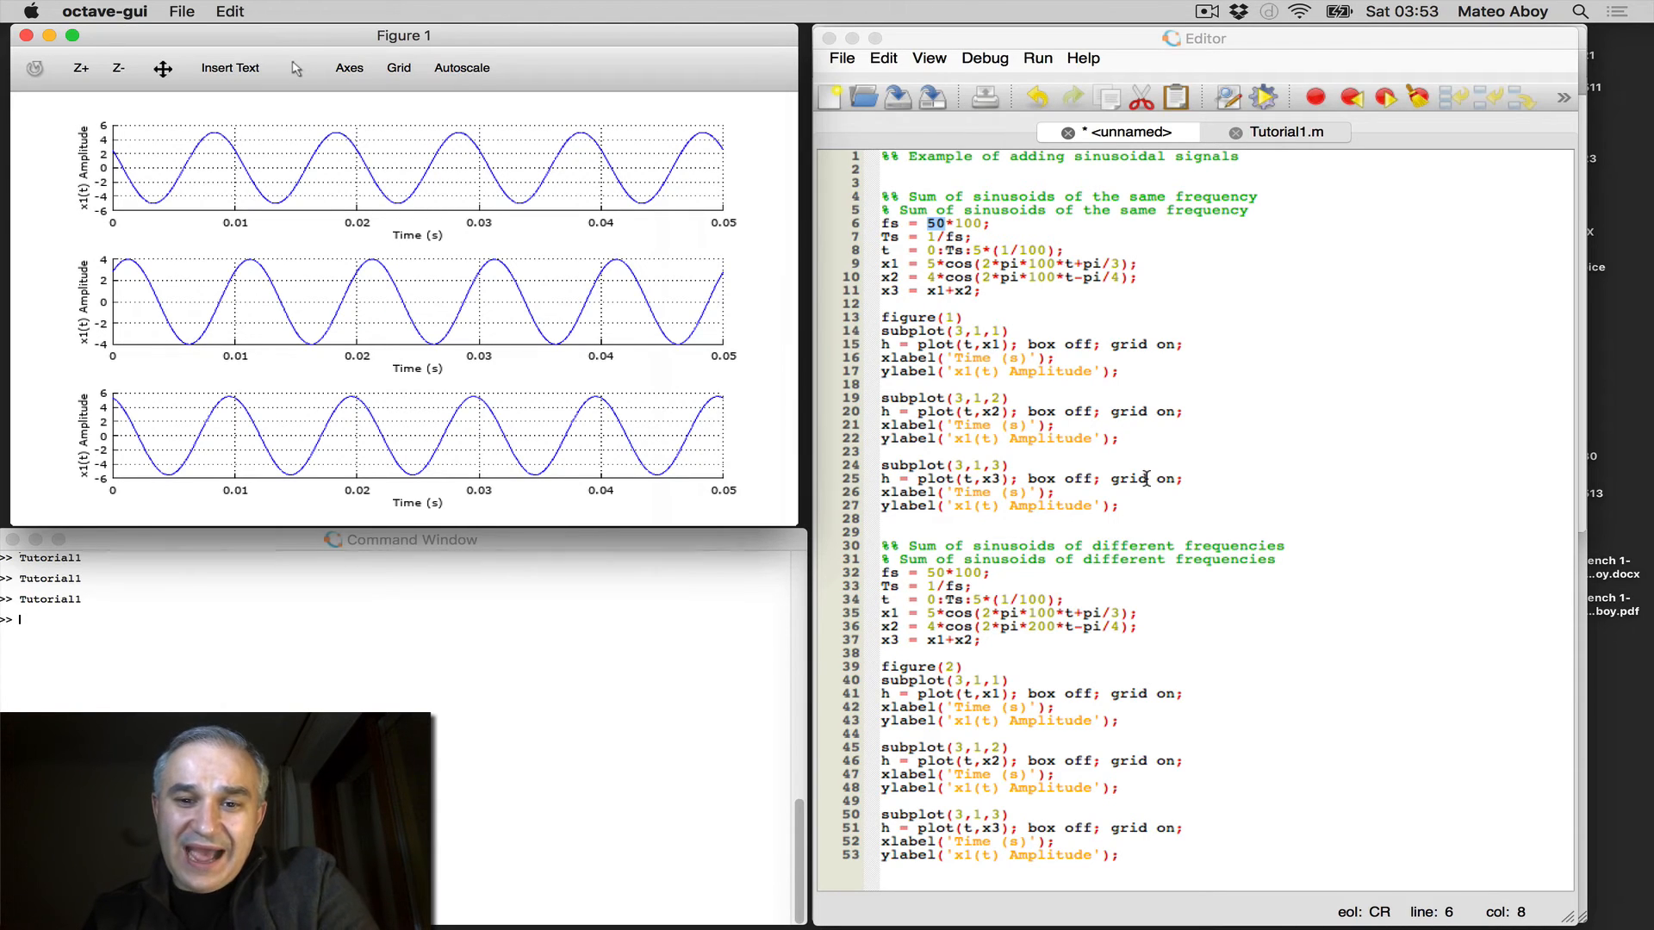
mouse_move(1145, 664)
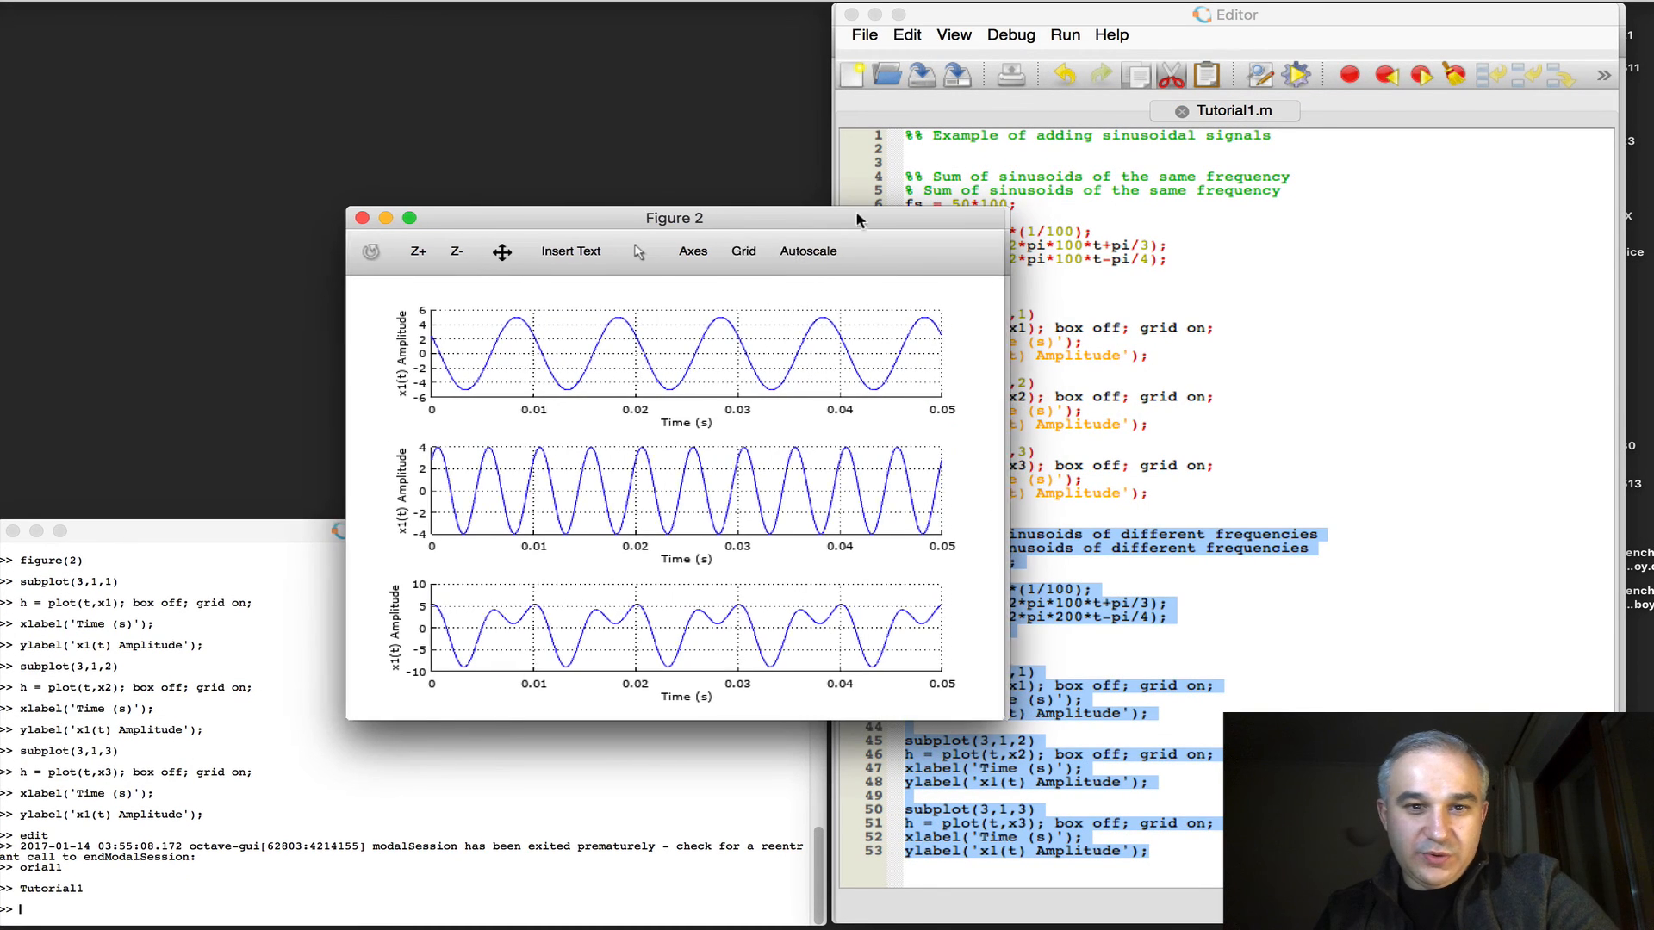
Place Figure 2 below Figure 1 and highlight frequencies 100 and 200 in the script.
drag(673, 217, 348, 400)
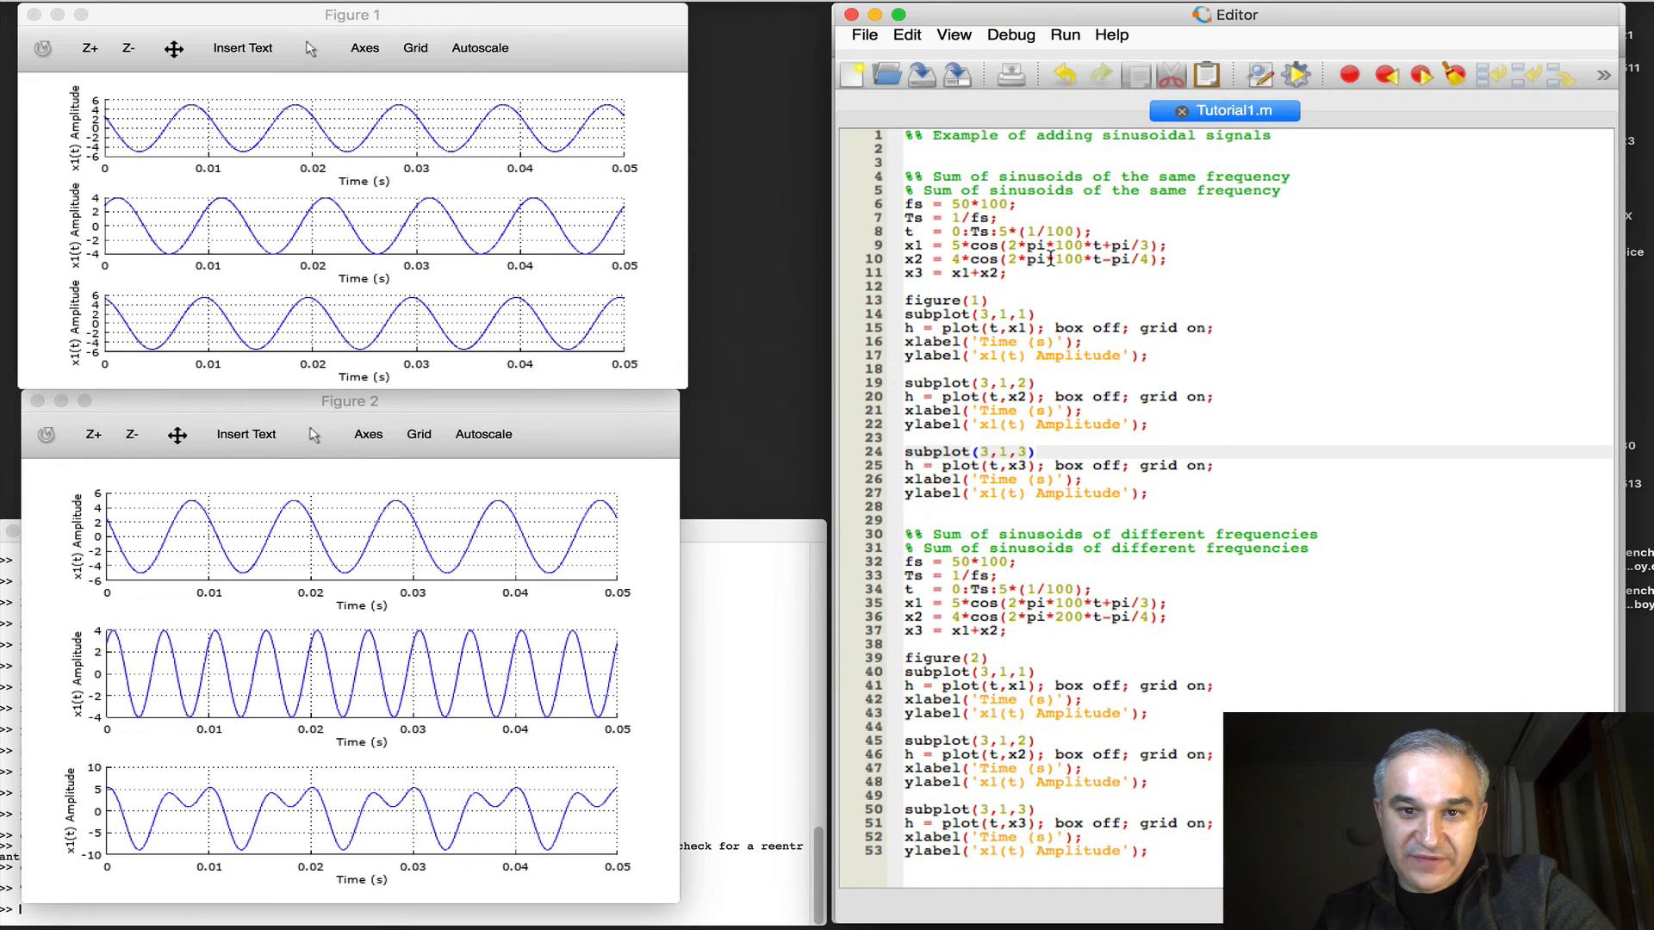
double_click(1067, 245)
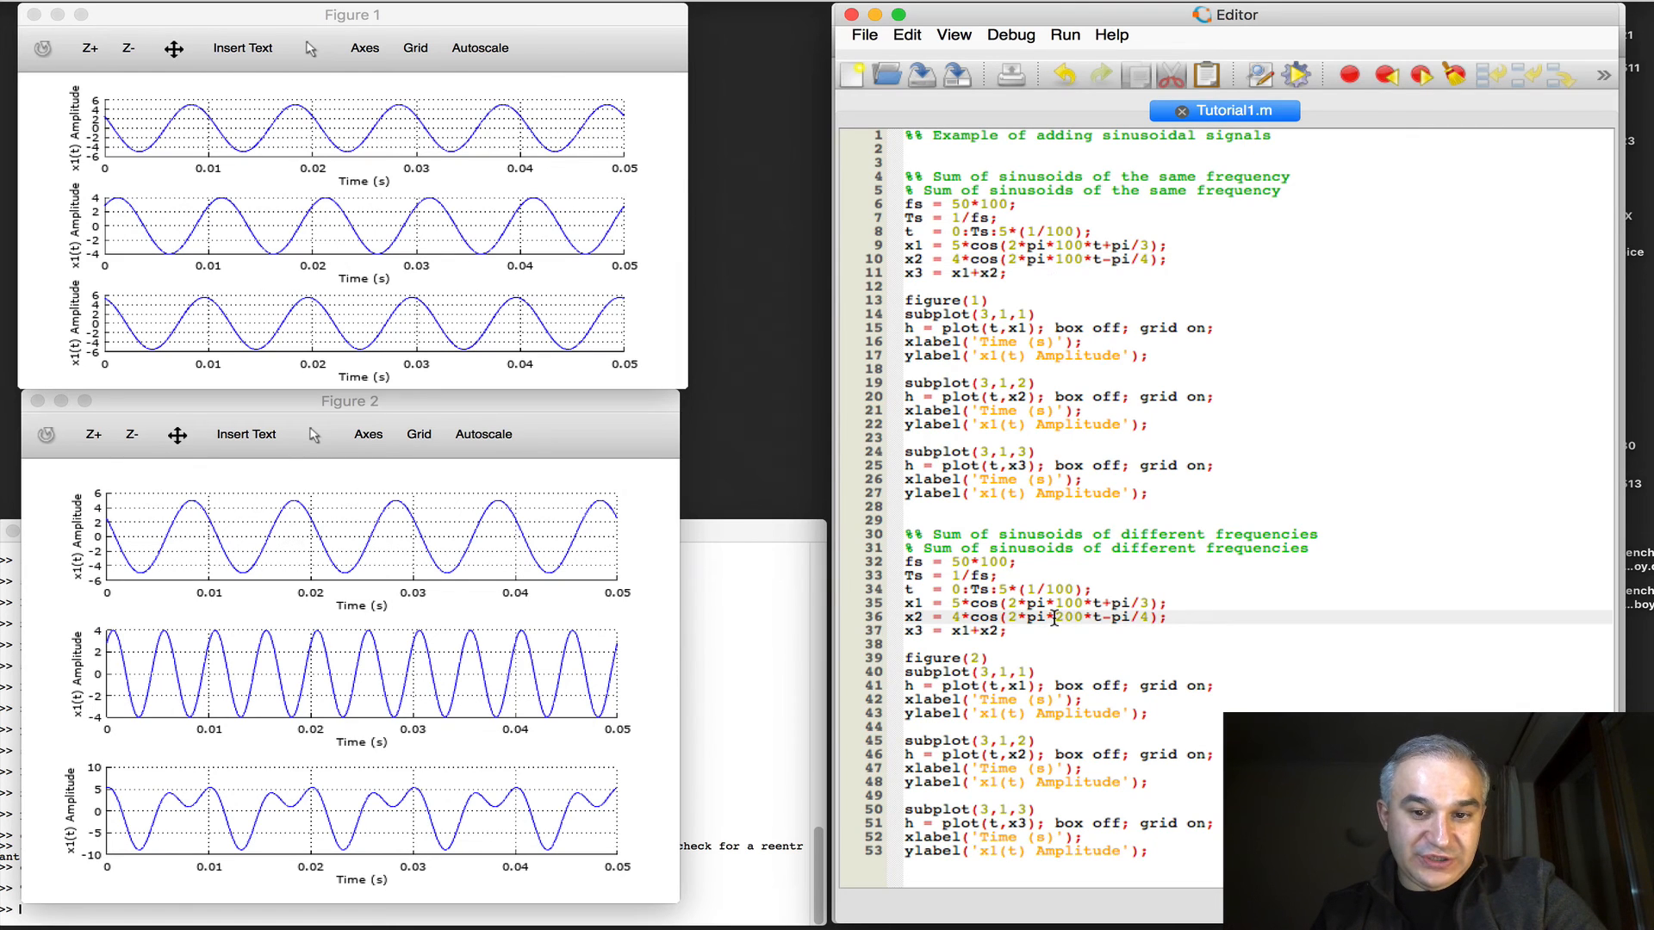
double_click(1065, 615)
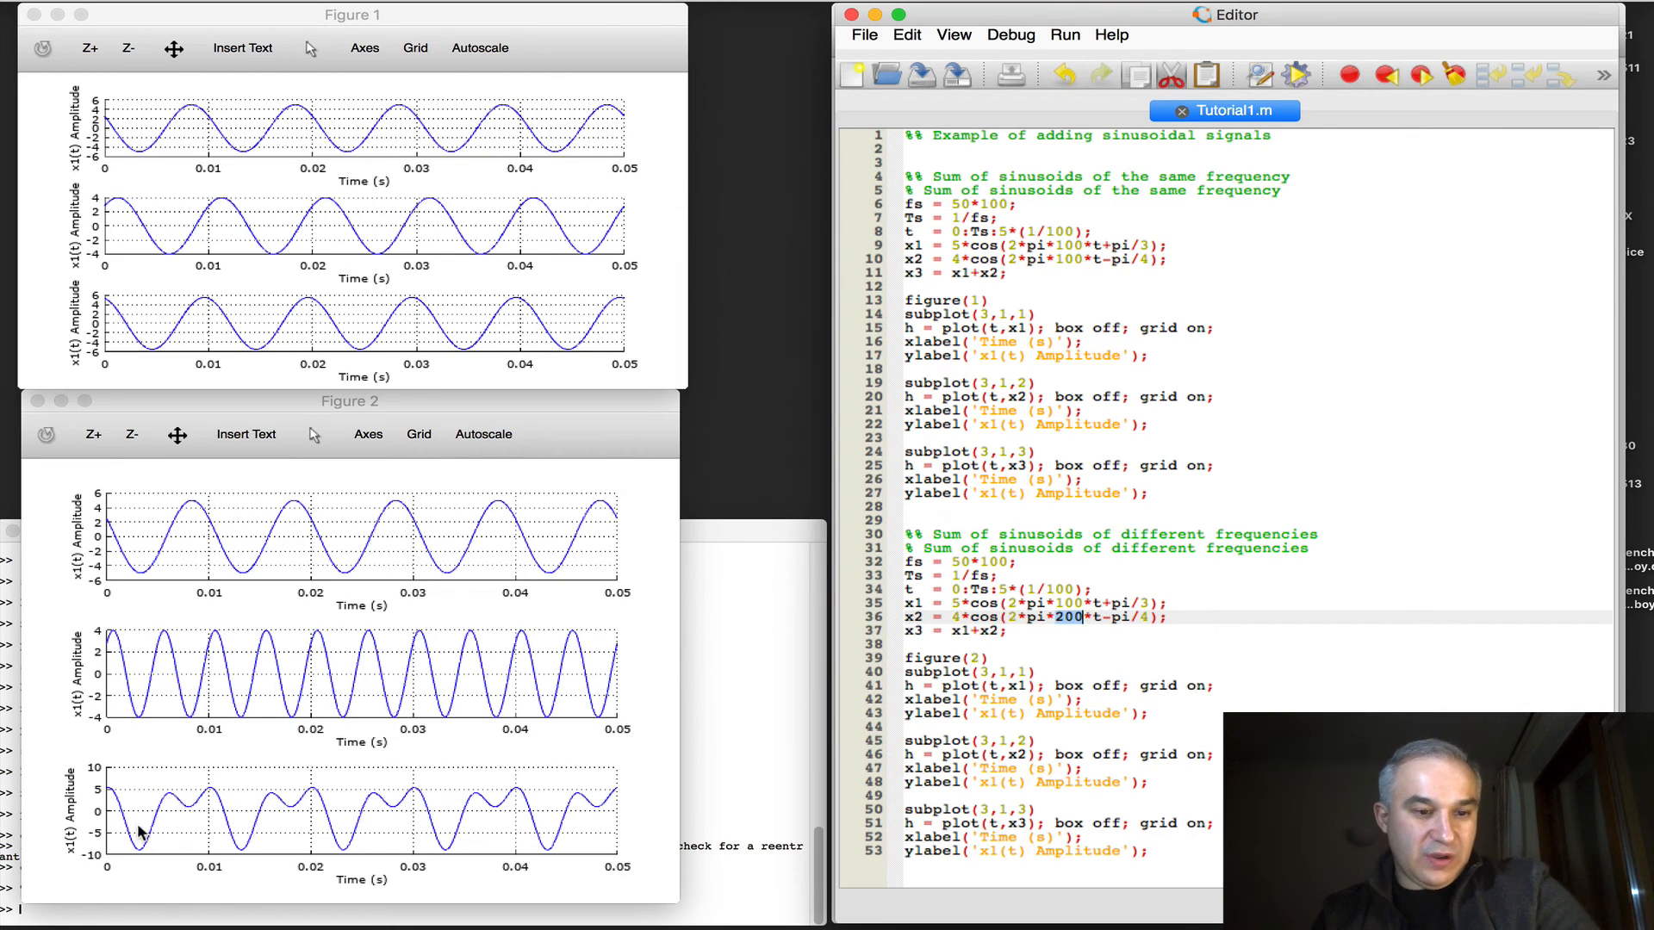
mouse_move(467, 829)
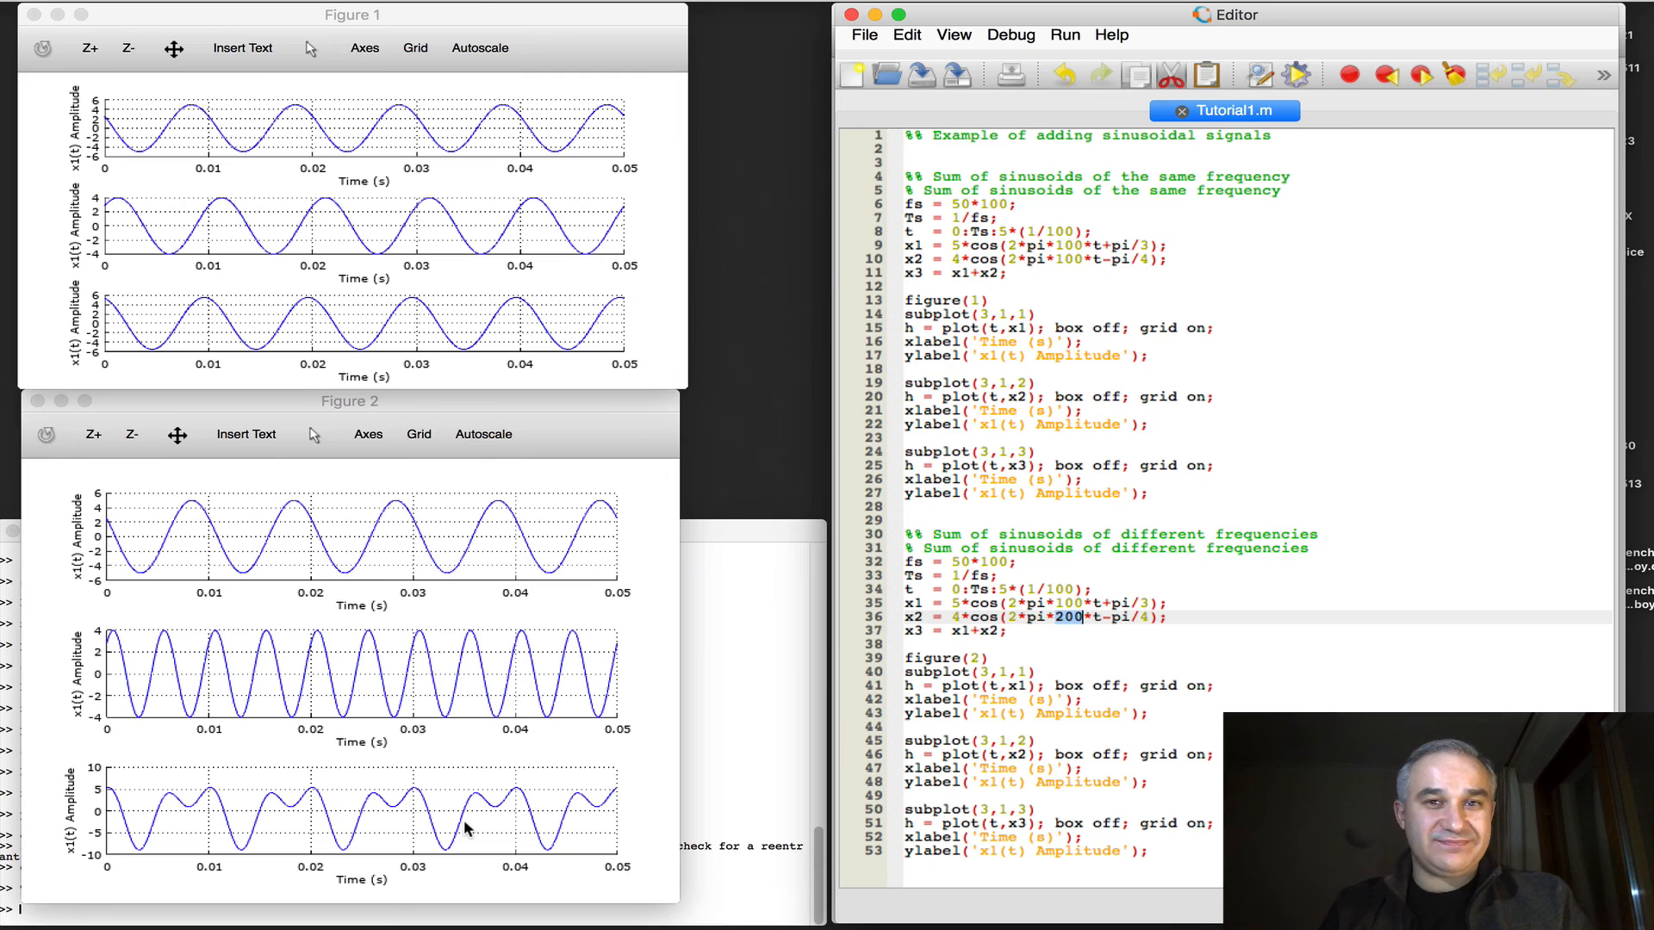